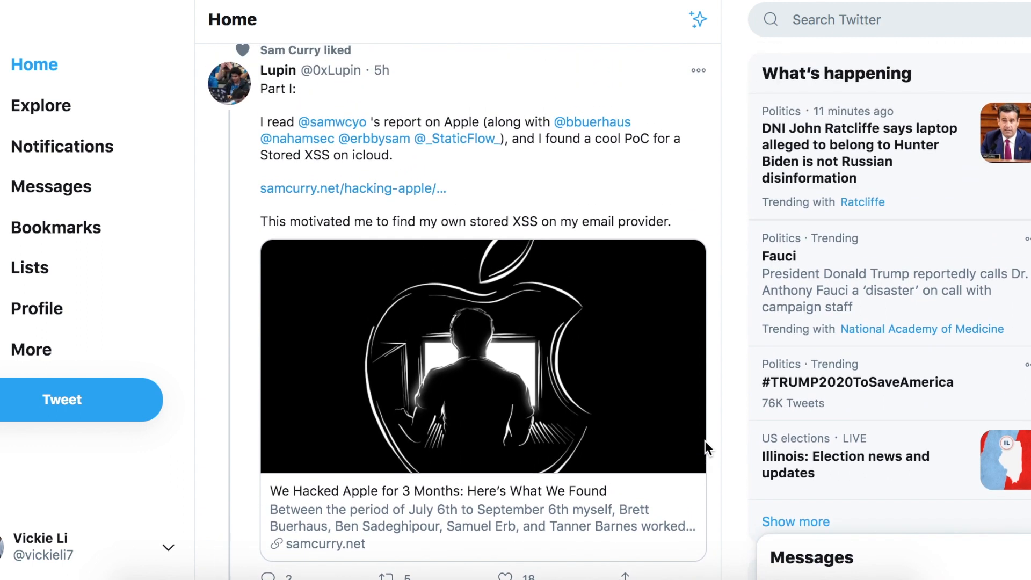
mouse_move(498, 367)
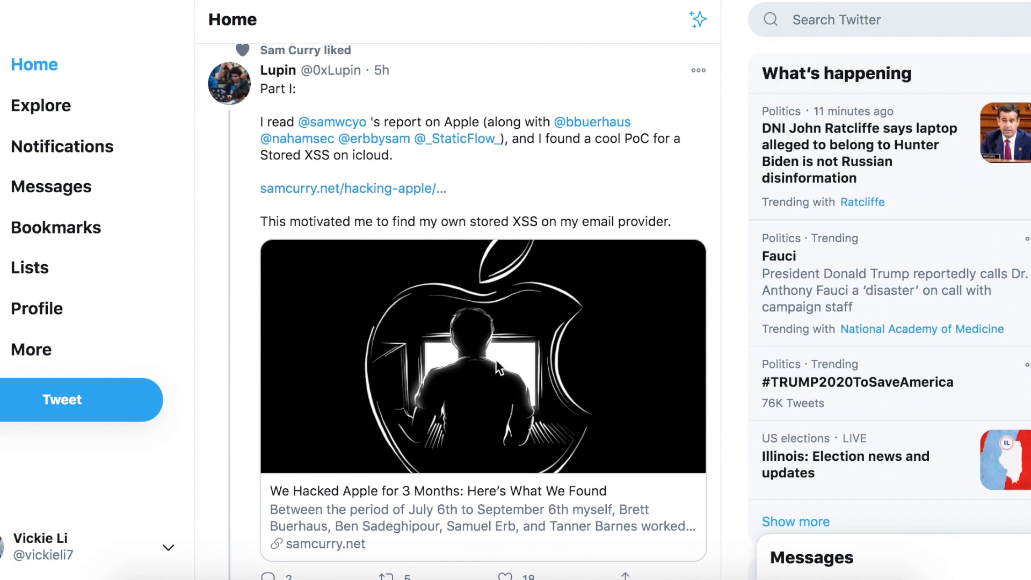
- Highlight 'Ubuntu' in the server-header alert, then dismiss the 'Connection Failed' upload error with OK
scroll(down, 3)
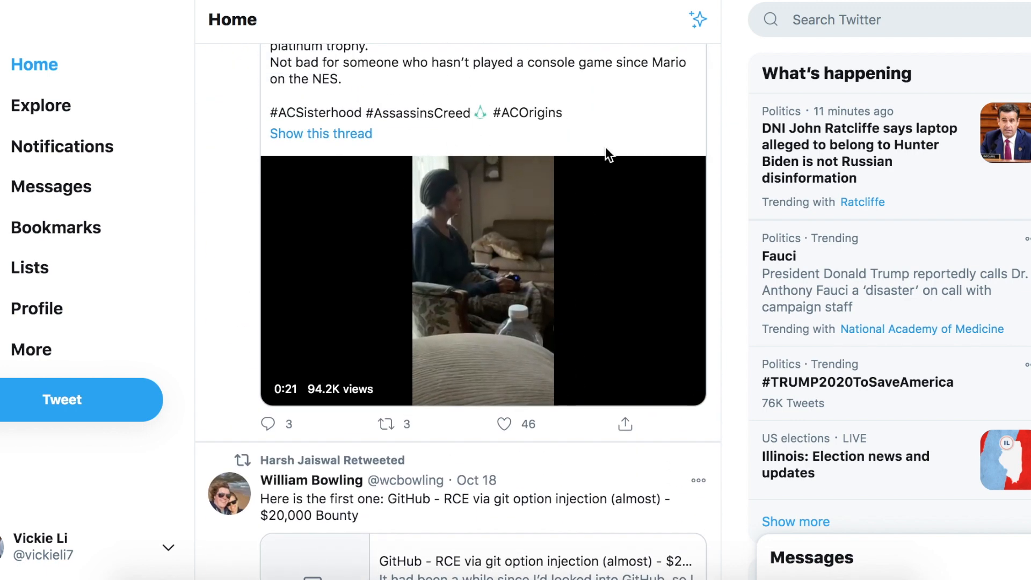
scroll(up, 3)
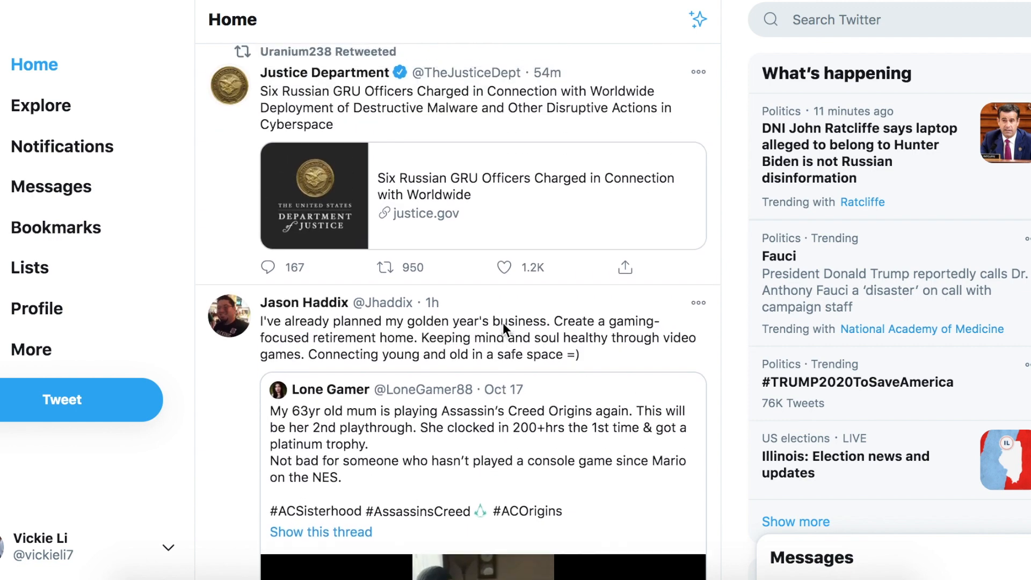
scroll(down, 3)
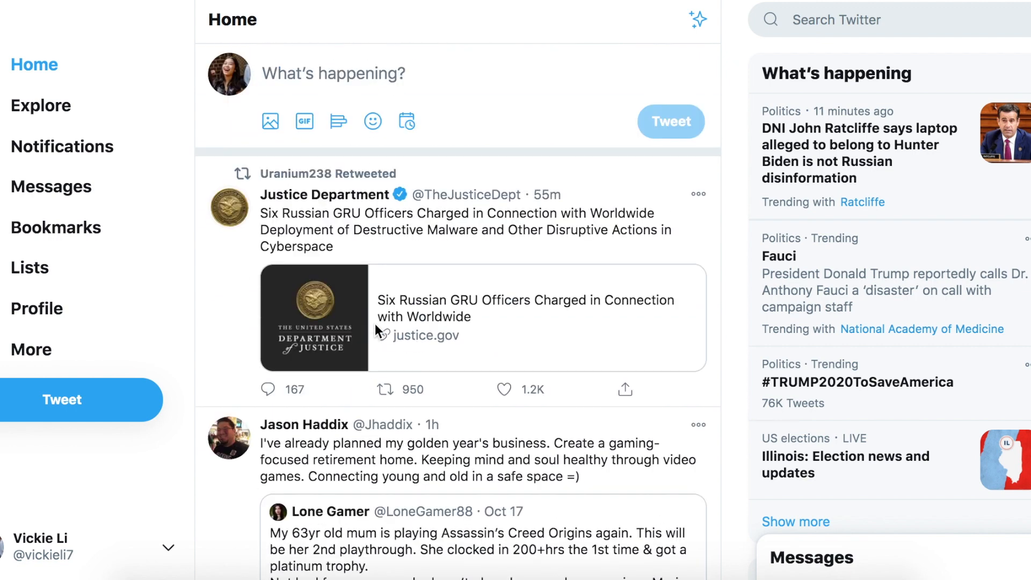
mouse_move(479, 313)
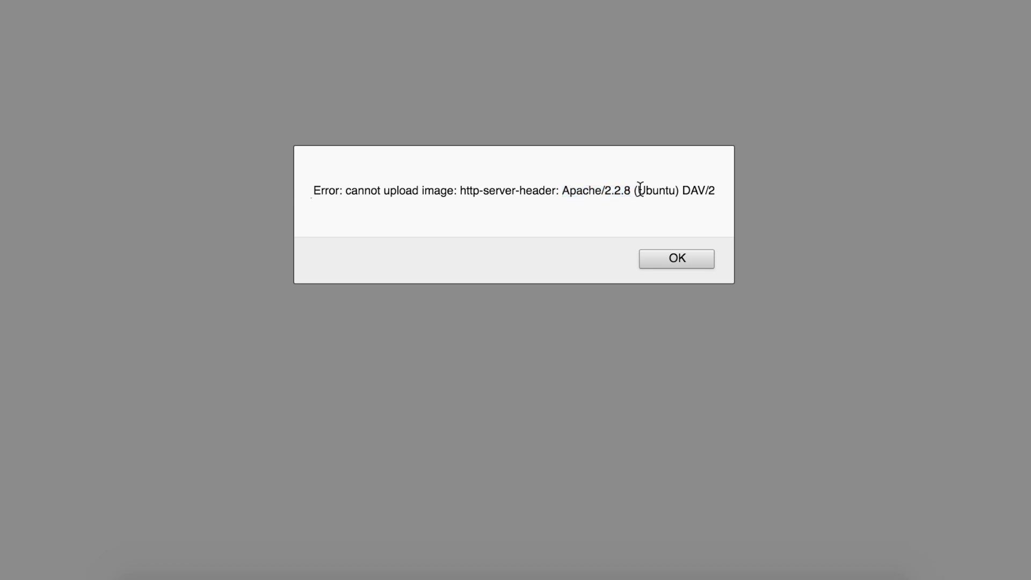
double_click(655, 191)
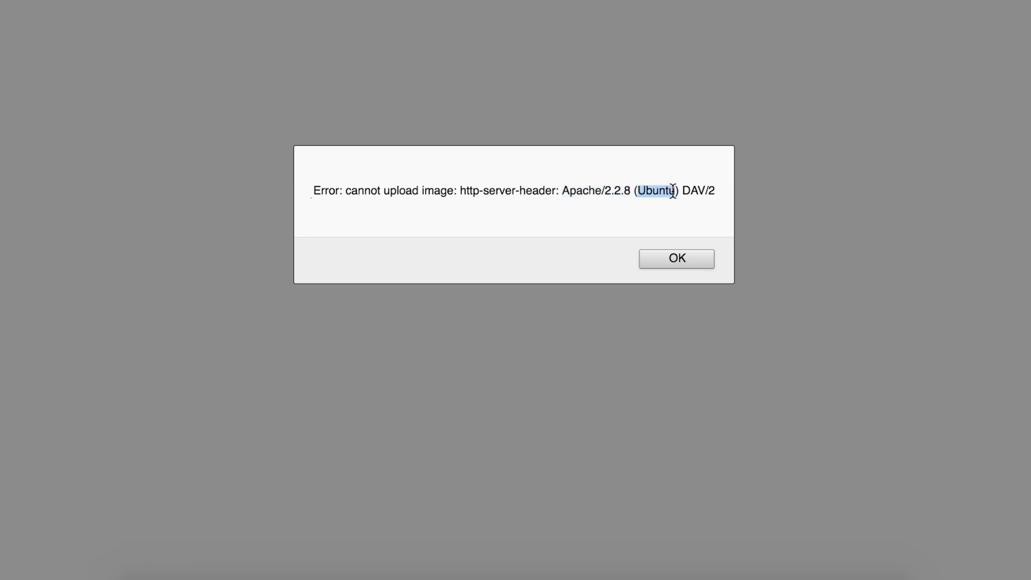
mouse_move(715, 182)
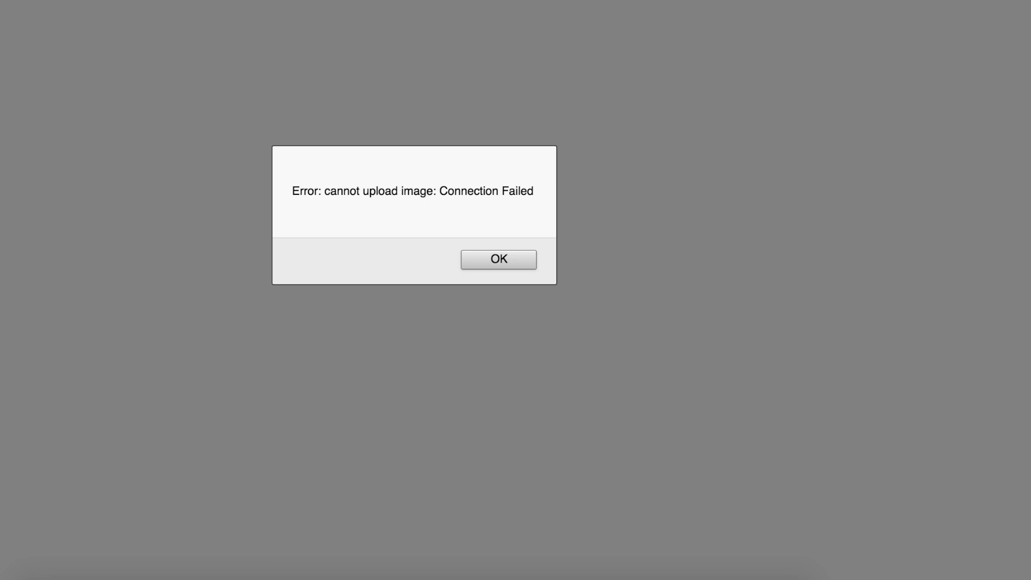
click(497, 259)
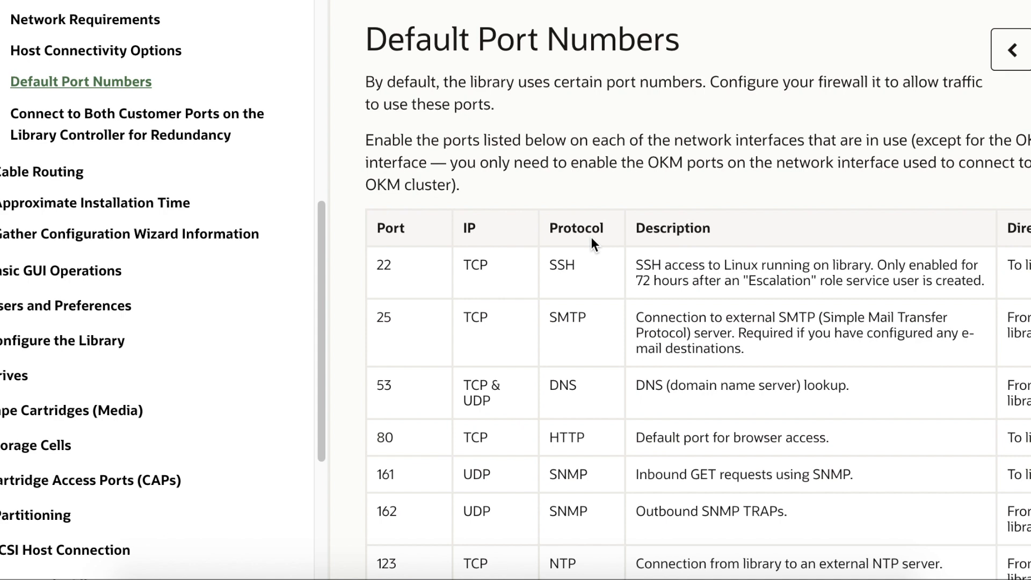
scroll(down, 3)
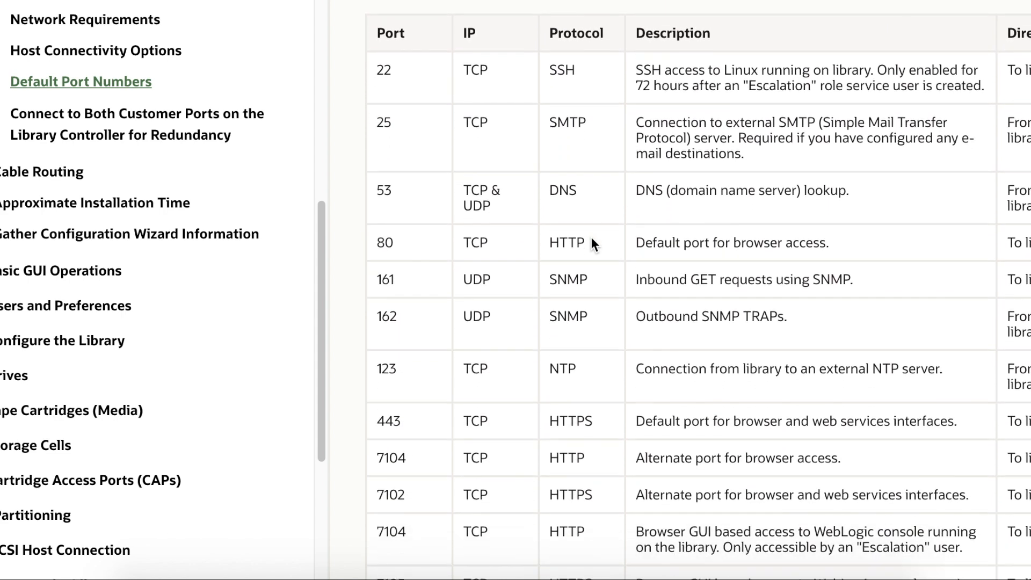
scroll(down, 3)
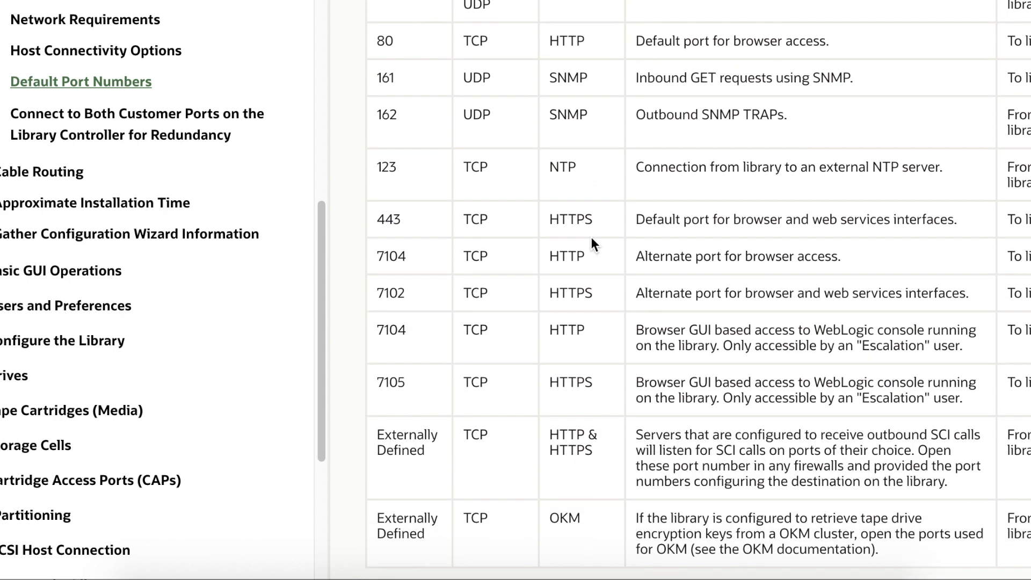
scroll(up, 3)
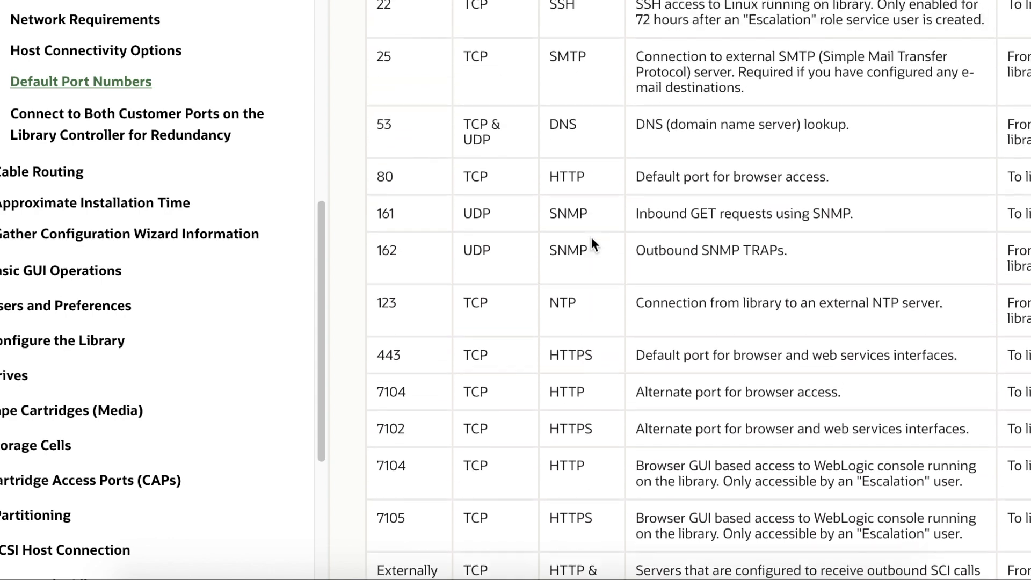
scroll(up, 3)
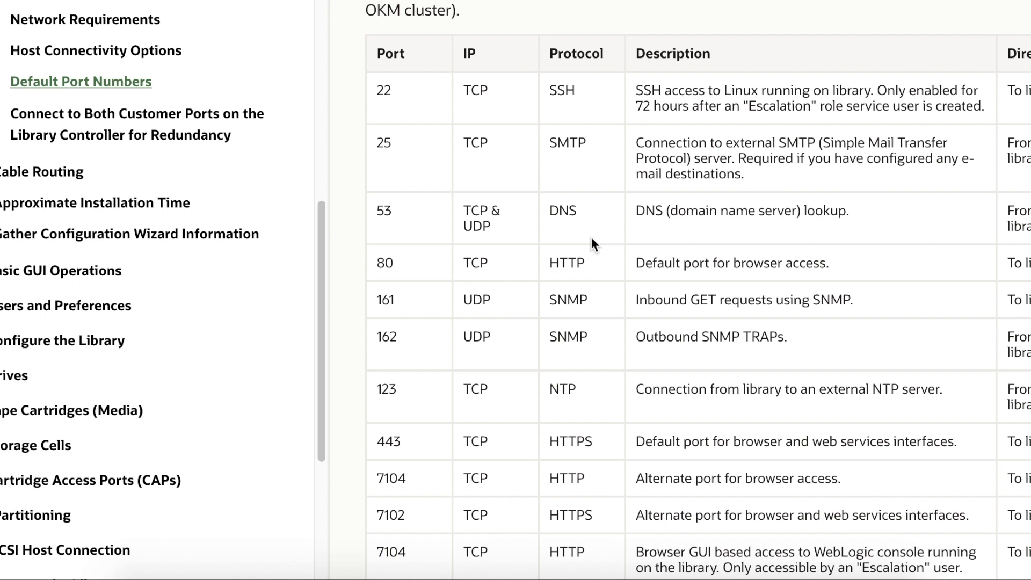
mouse_move(606, 401)
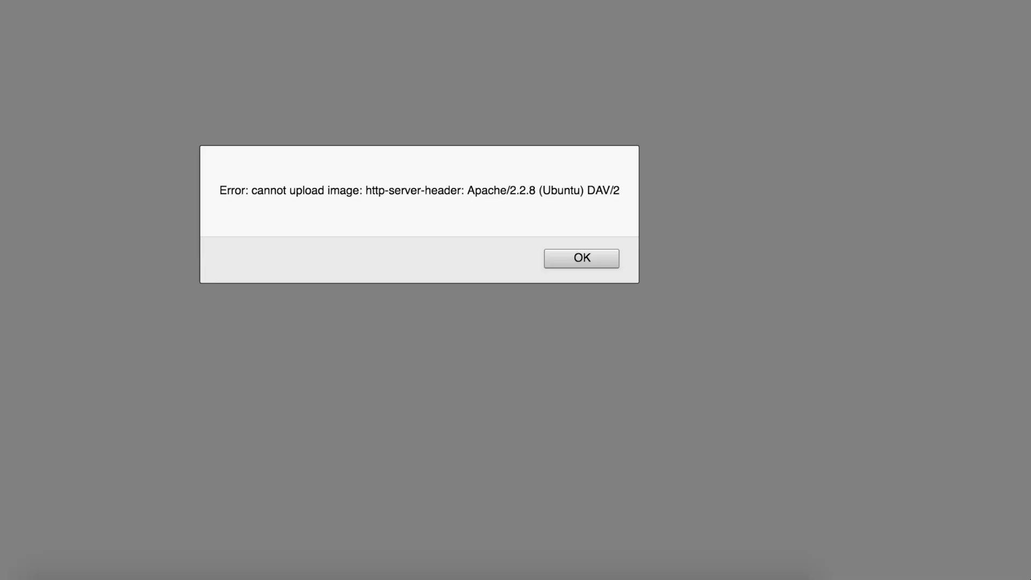
click(581, 257)
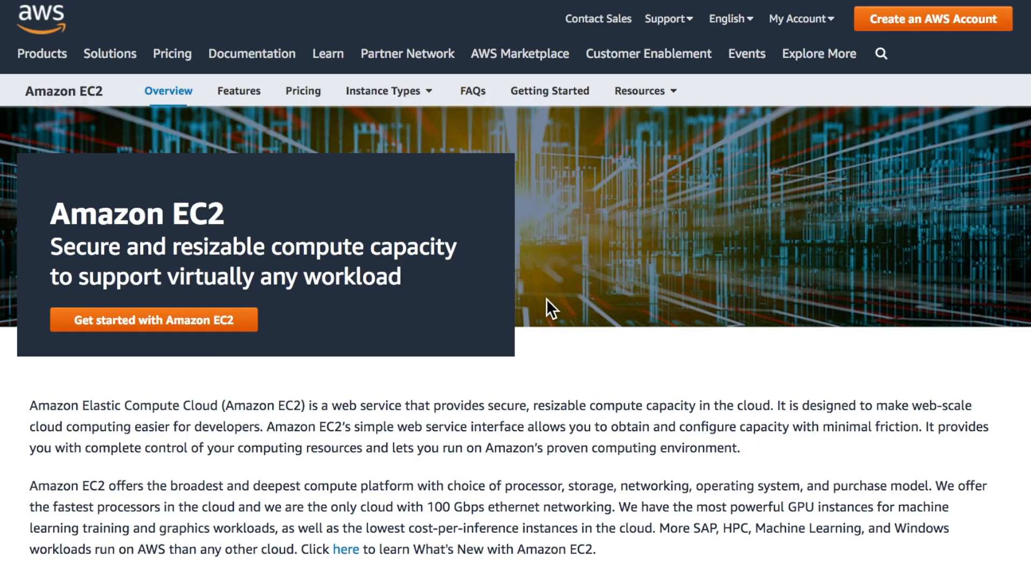
- Scroll down through the Amazon EC2 overview page toward the Documentation links
scroll(down, 3)
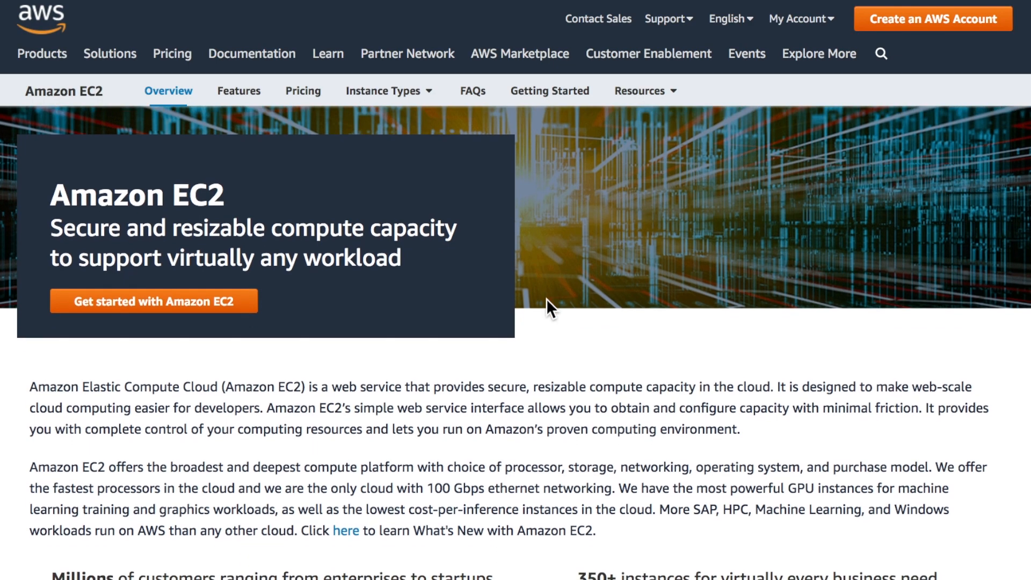
scroll(down, 3)
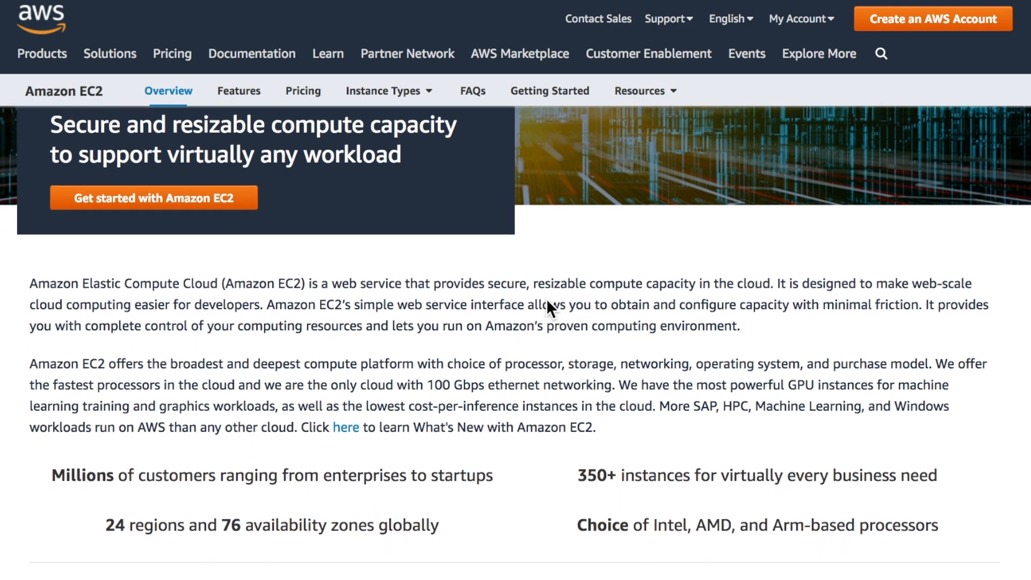
scroll(down, 3)
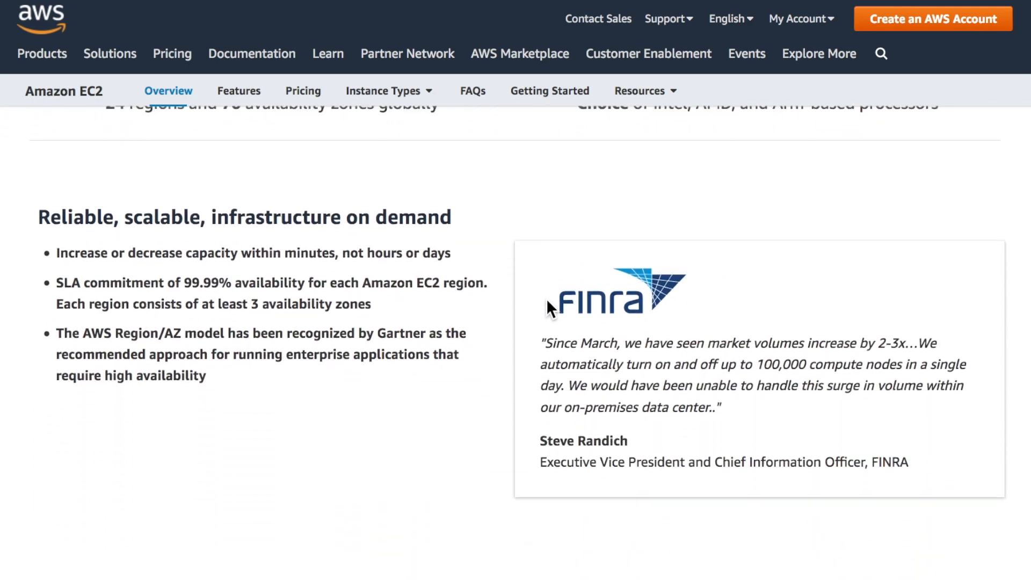
scroll(down, 3)
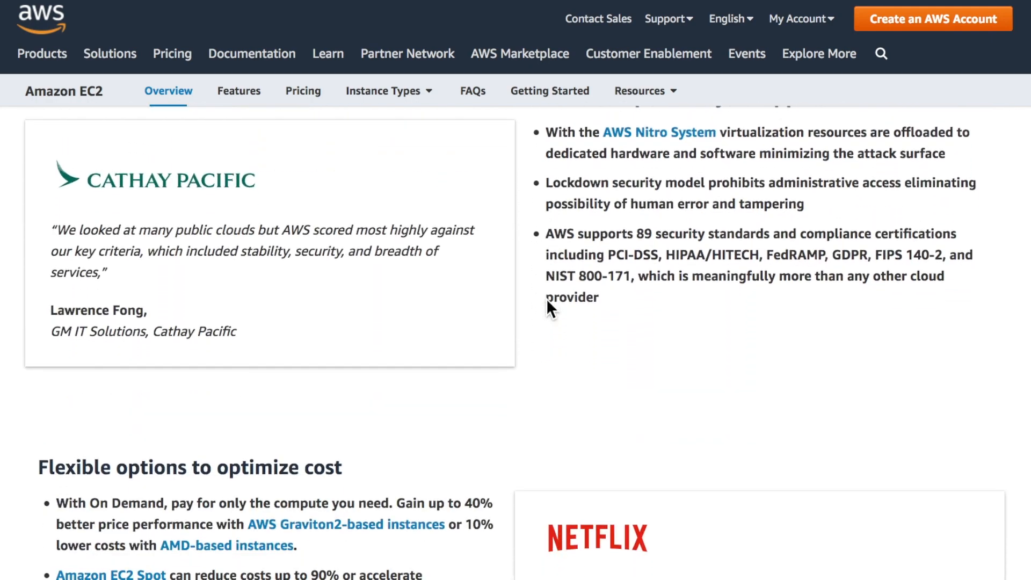
scroll(down, 3)
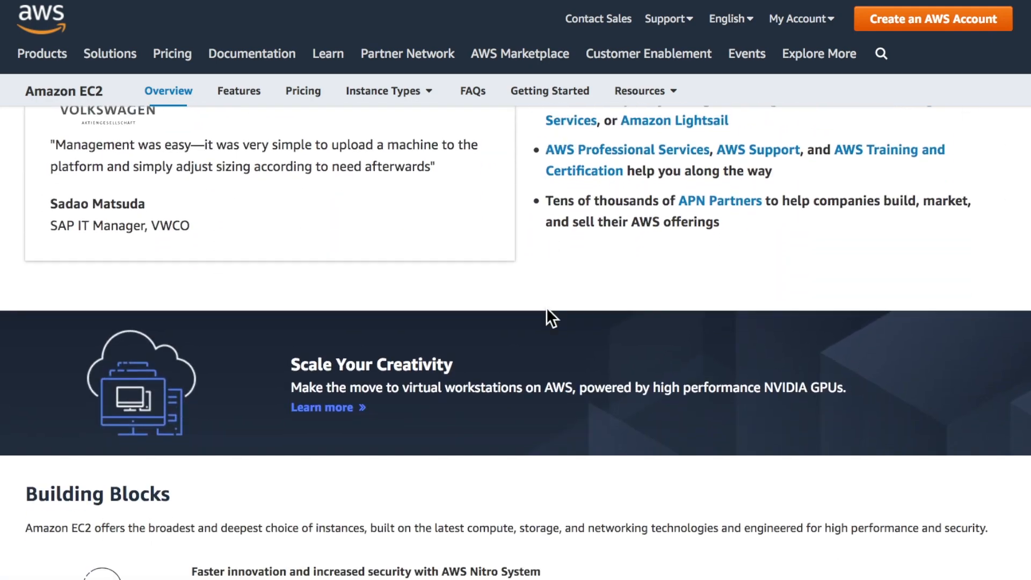
scroll(down, 3)
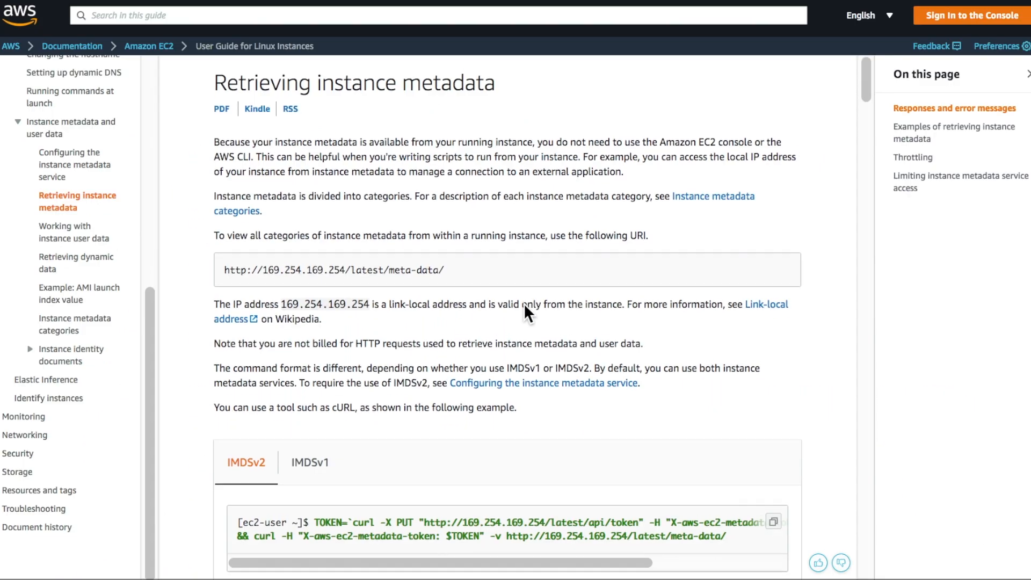
scroll(down, 3)
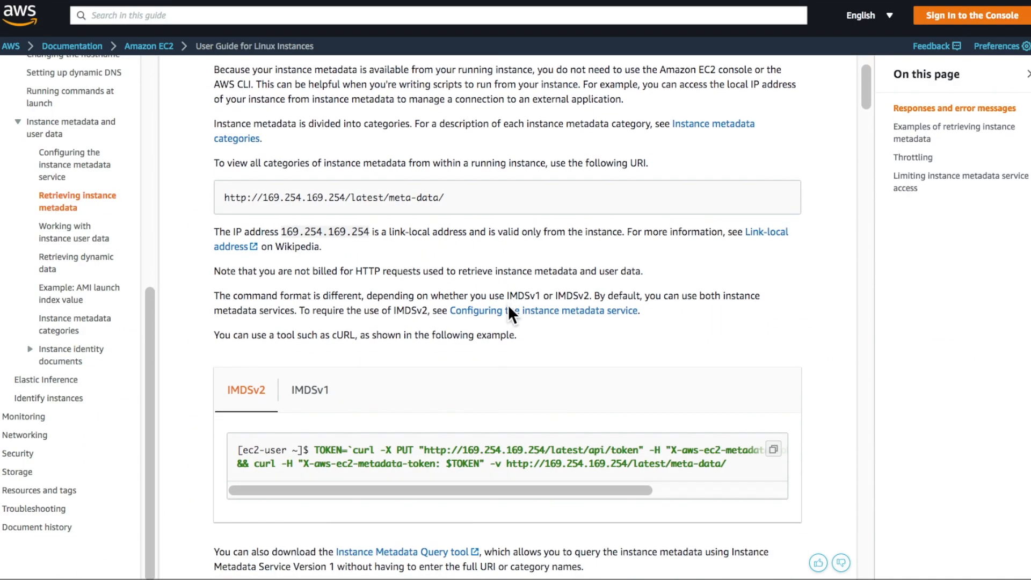
scroll(down, 3)
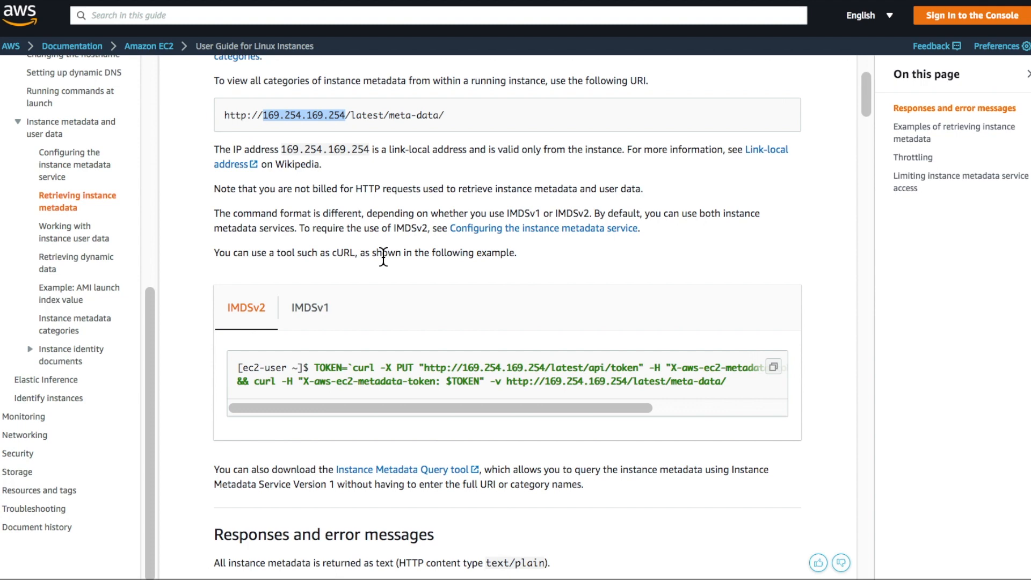
scroll(down, 3)
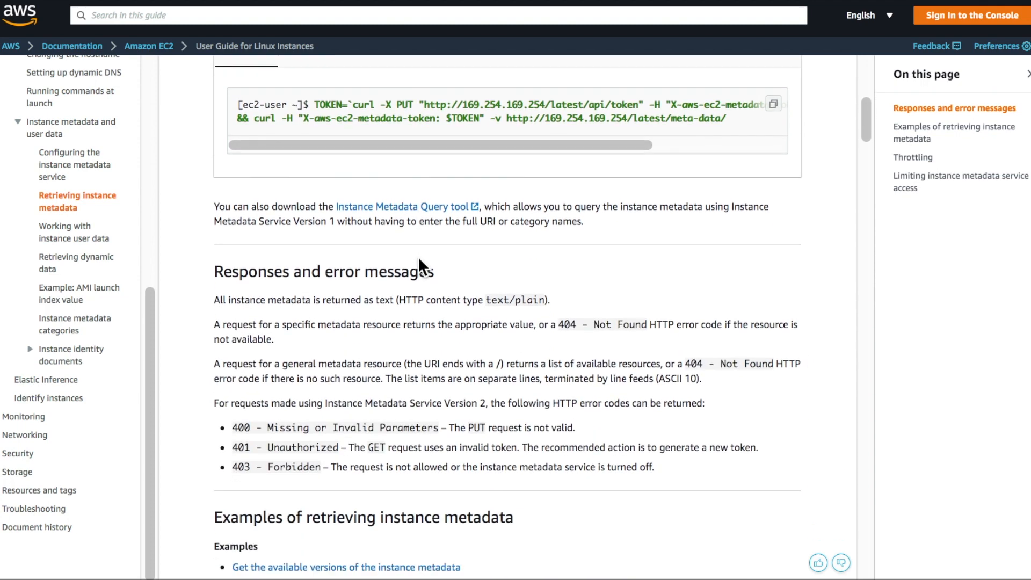
scroll(down, 3)
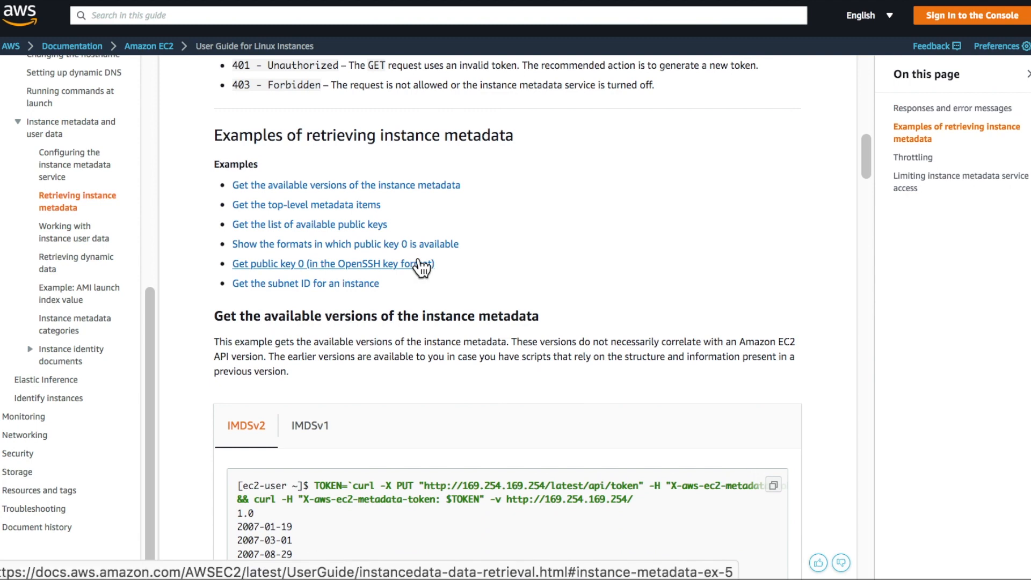
scroll(down, 3)
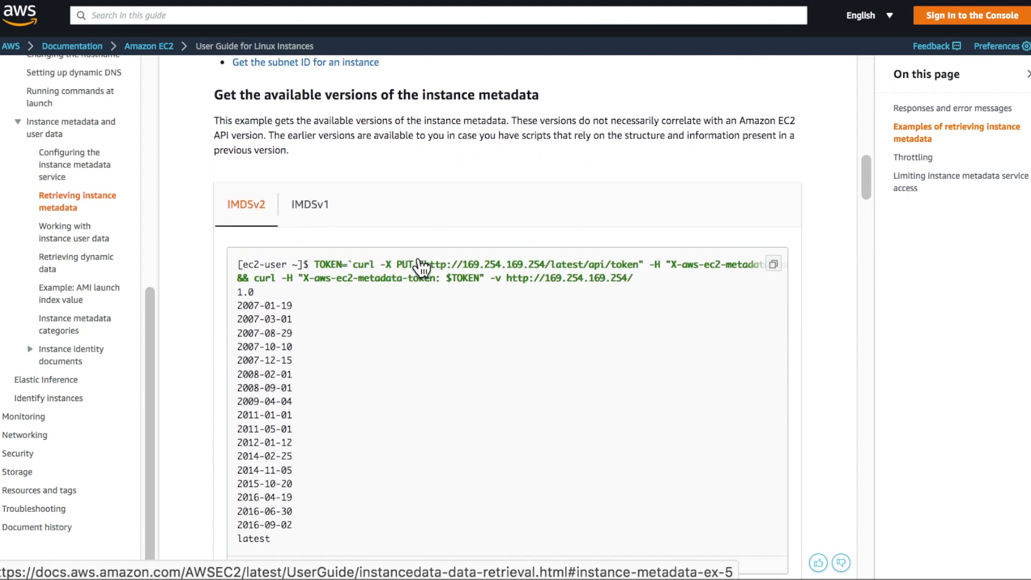
scroll(down, 3)
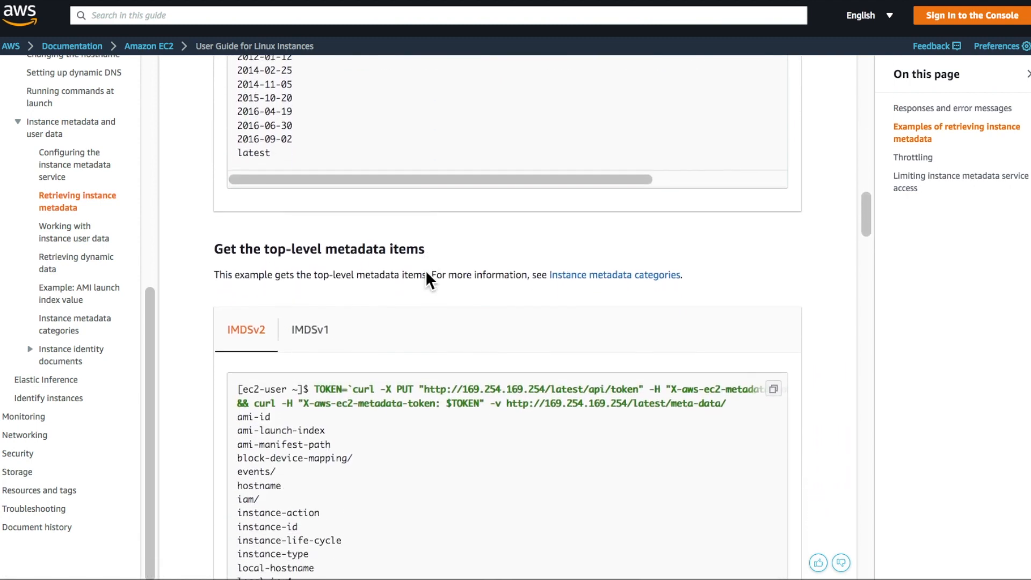
scroll(down, 3)
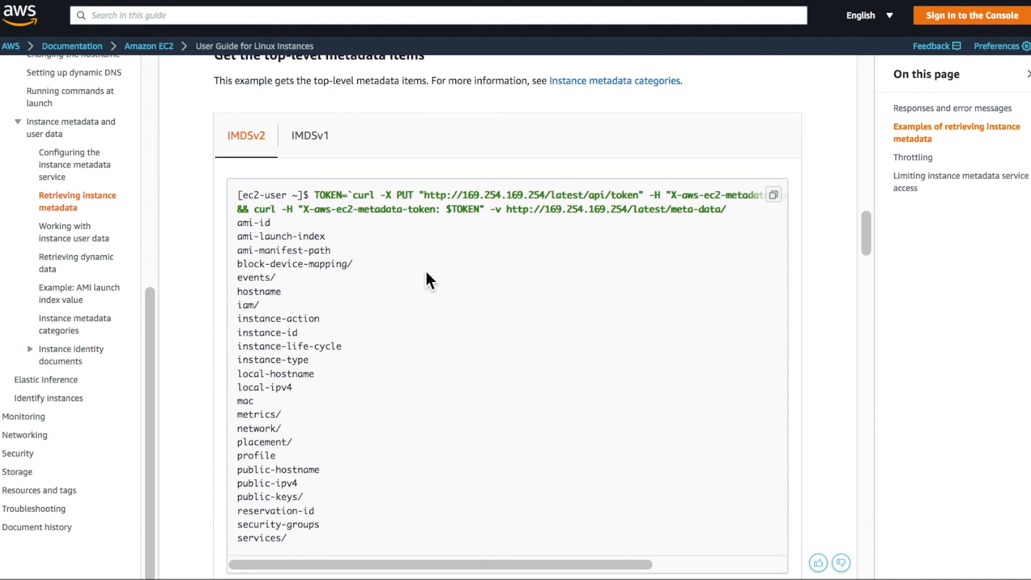
scroll(down, 3)
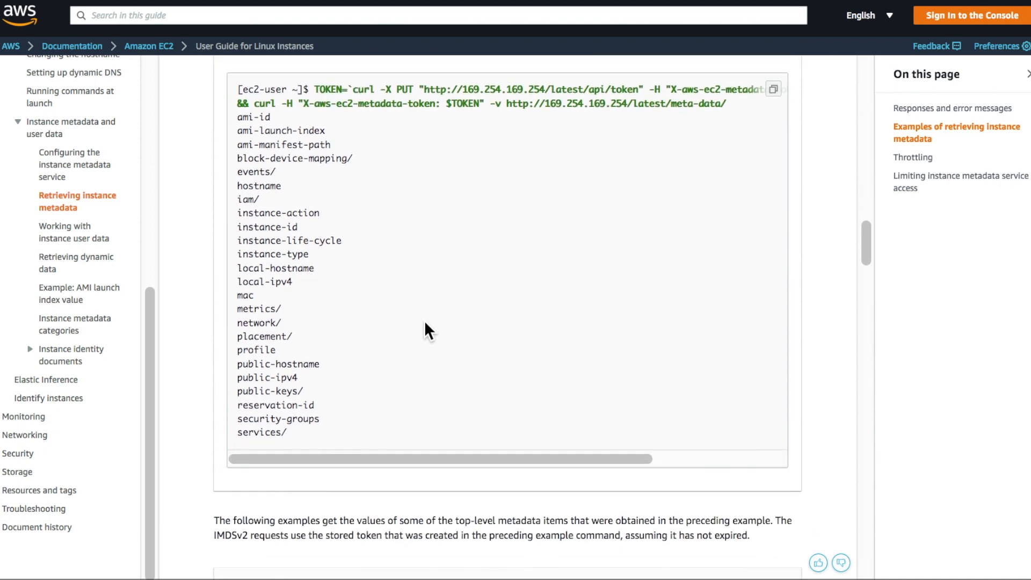
scroll(down, 3)
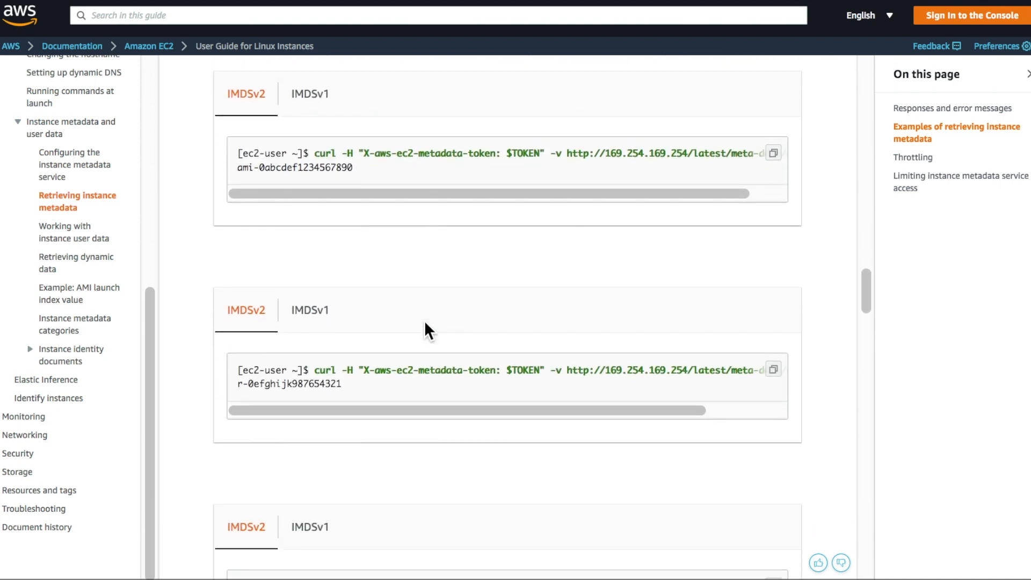
scroll(down, 3)
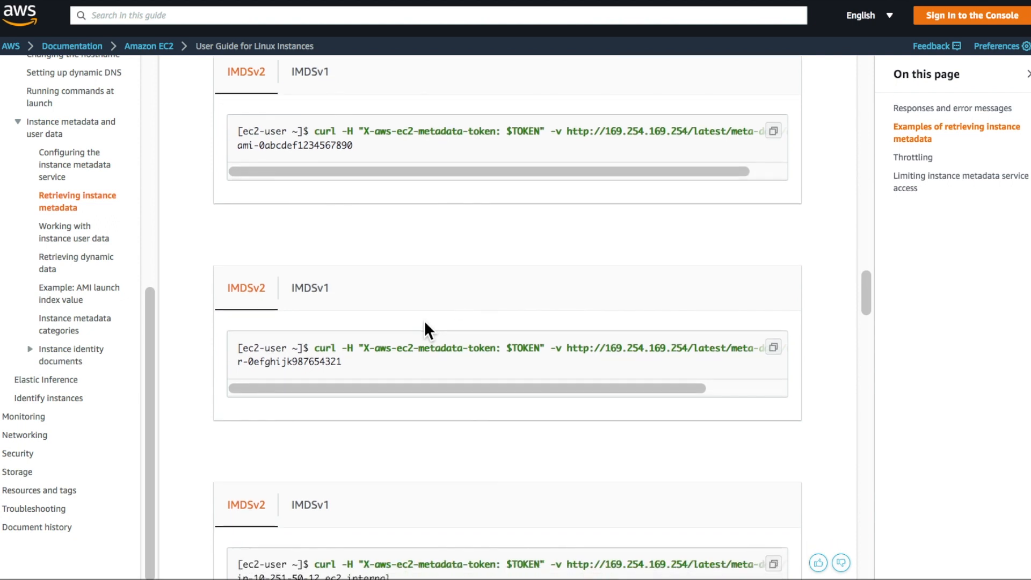
scroll(down, 3)
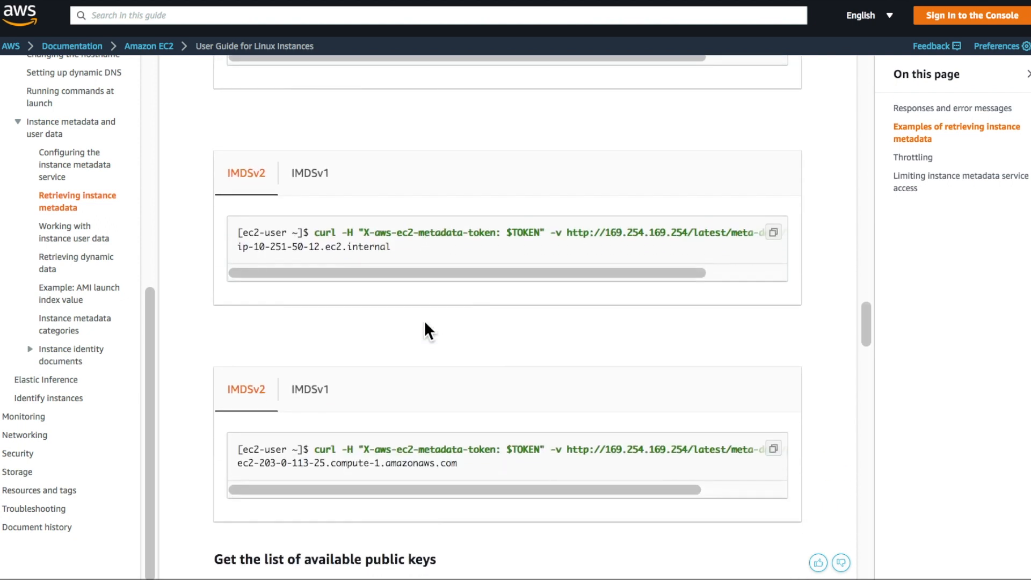
scroll(down, 3)
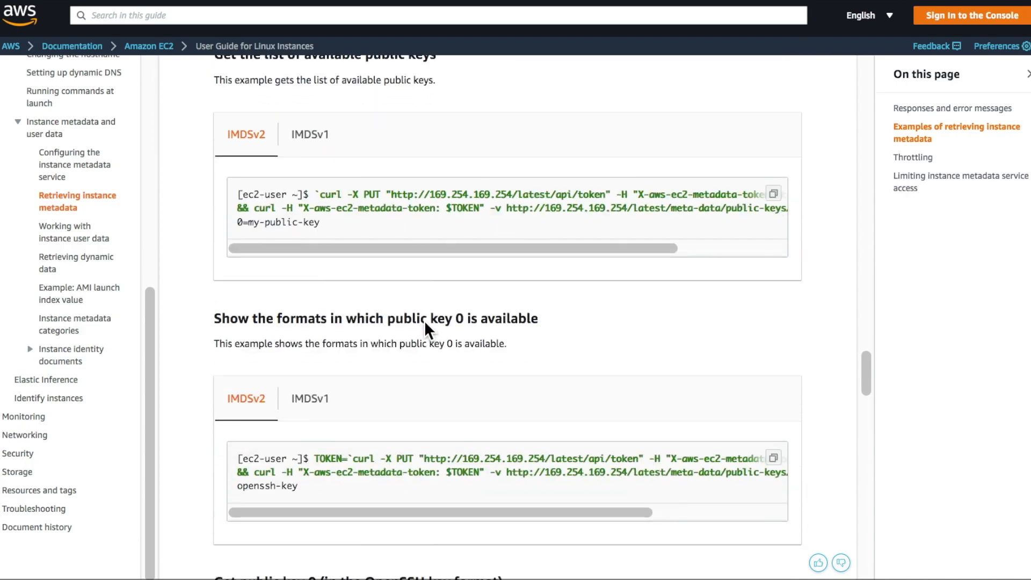